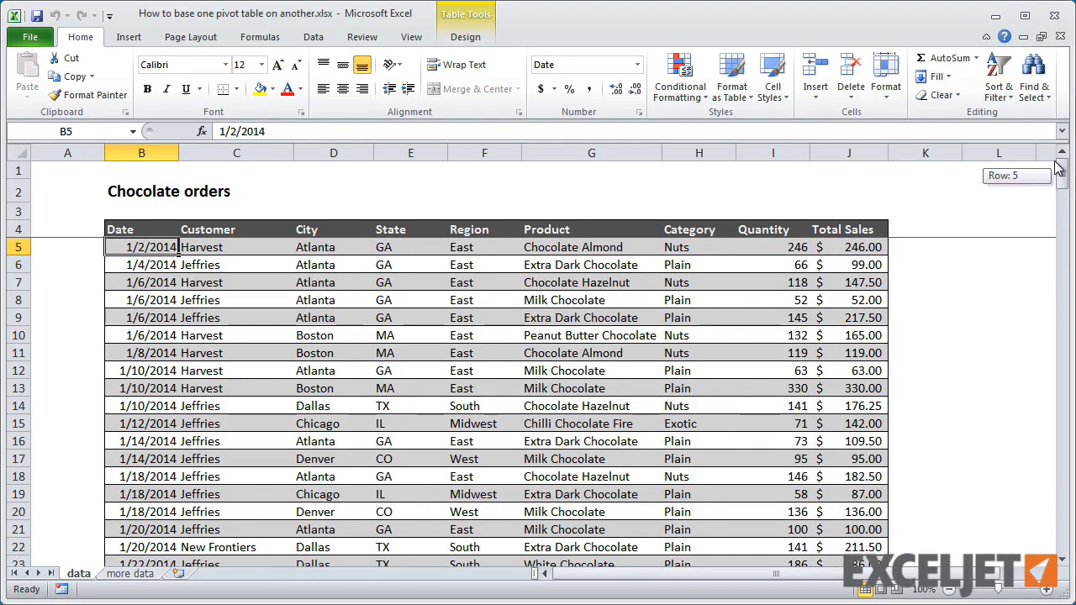
Step: Create a pivot table from the orders table on a new worksheet
click(129, 574)
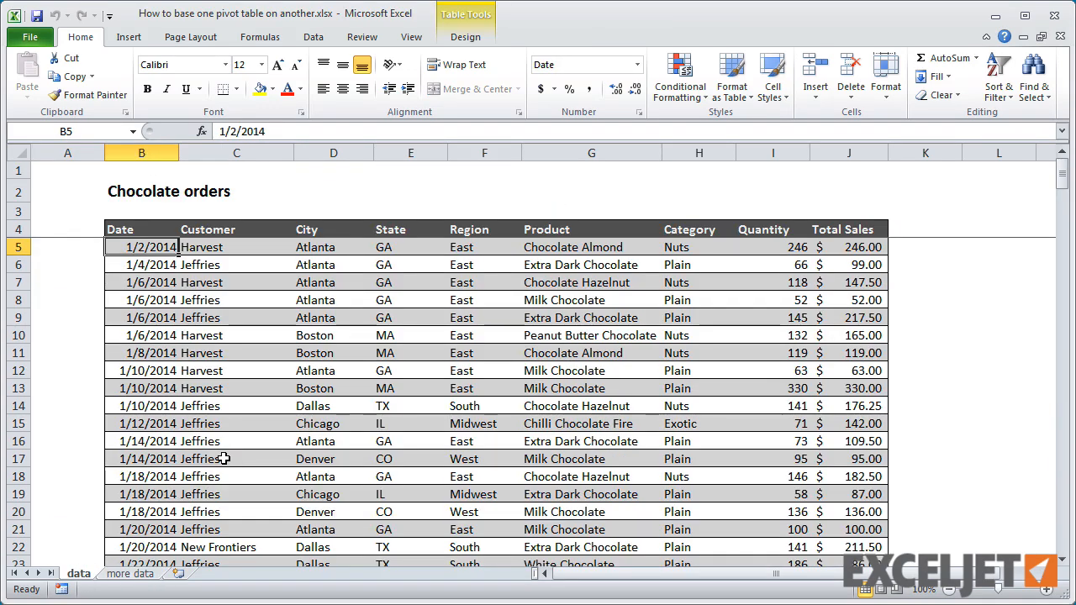
mouse_move(430, 93)
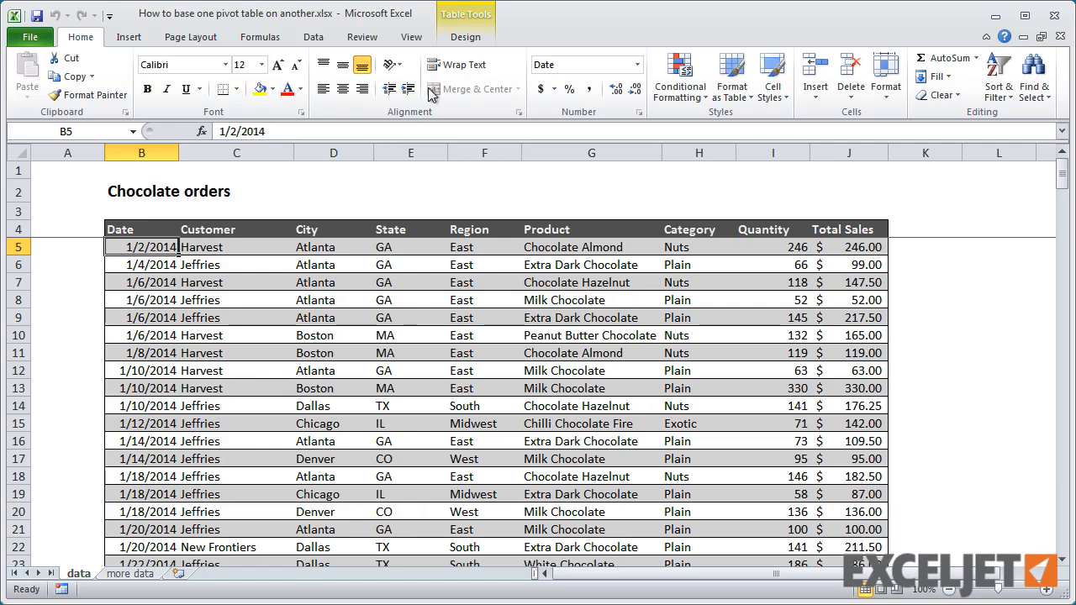
click(159, 65)
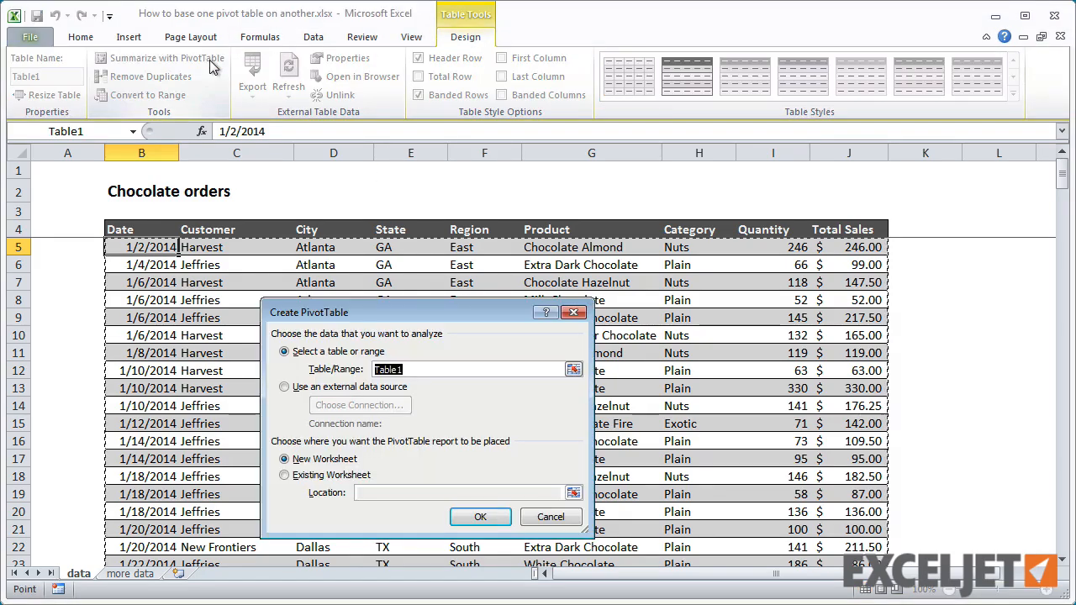
click(480, 517)
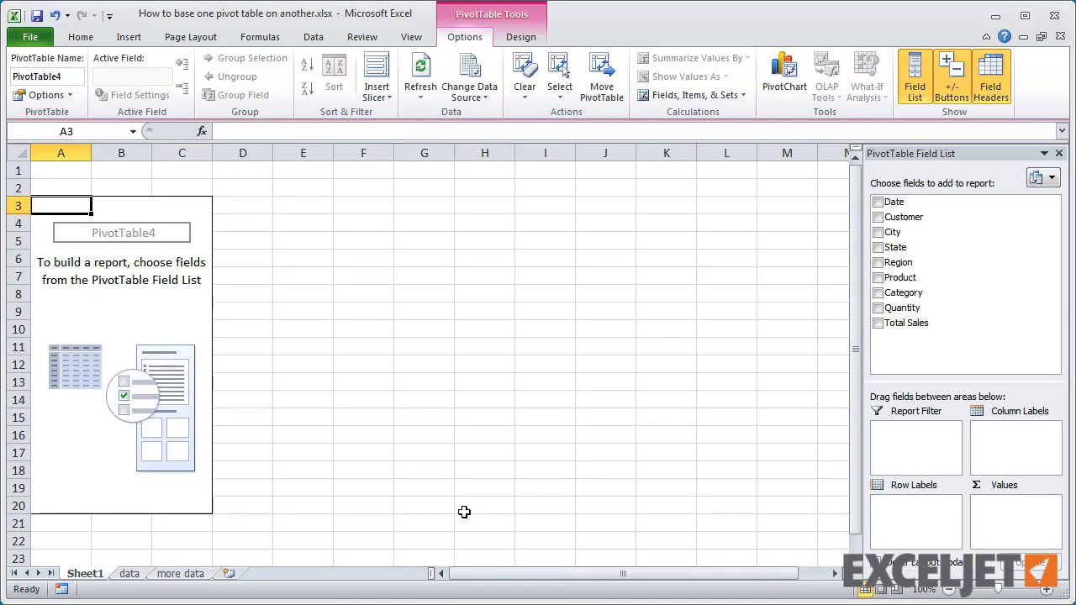
Step: Lay out the pivot in tabular form with whole-dollar currency sales, sorted largest first
click(119, 76)
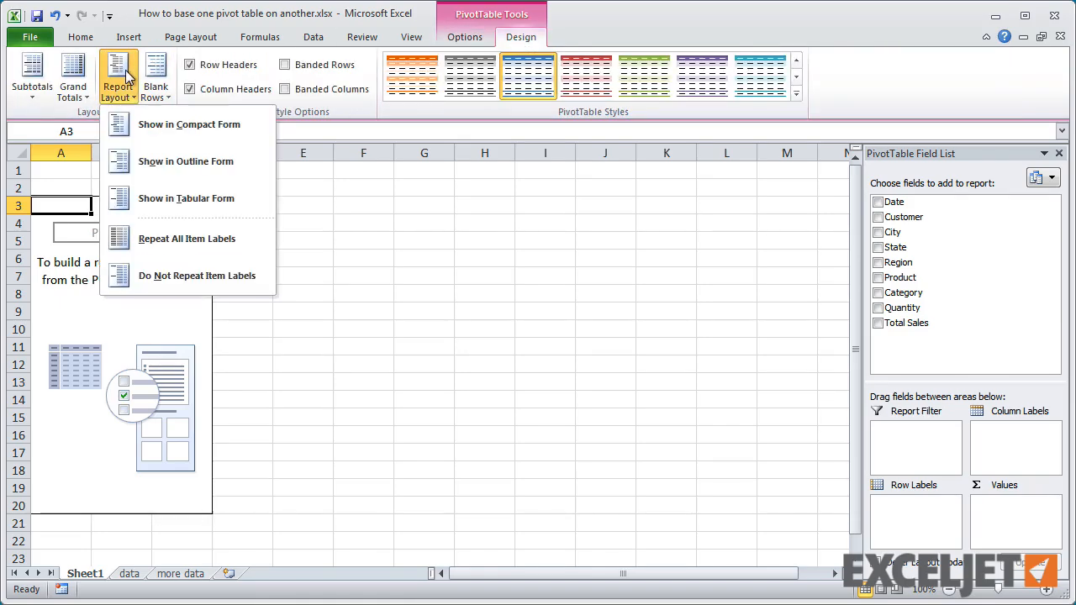
click(412, 36)
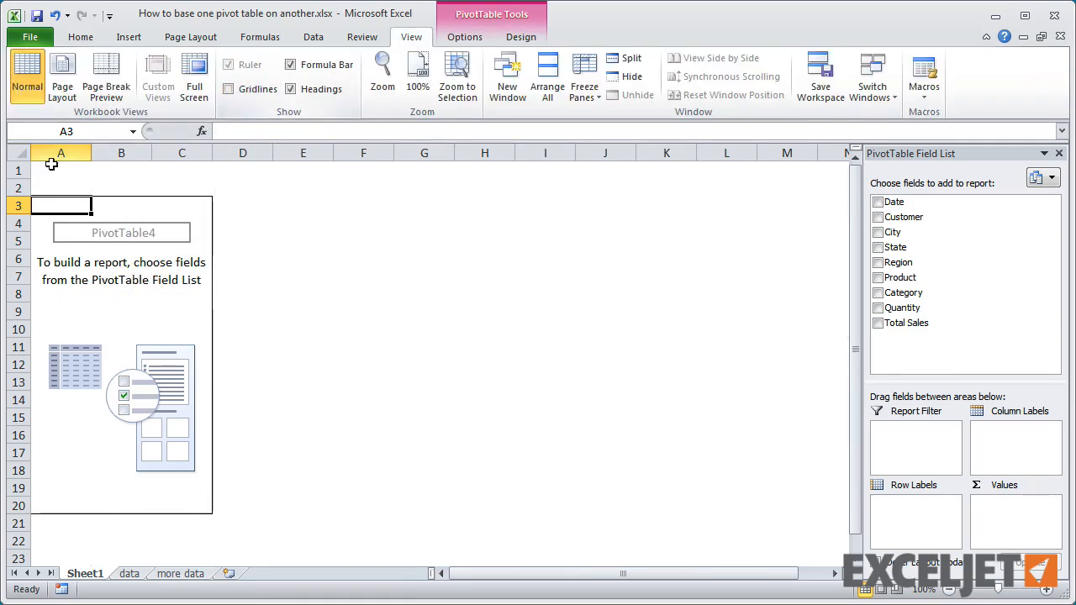
right_click(60, 153)
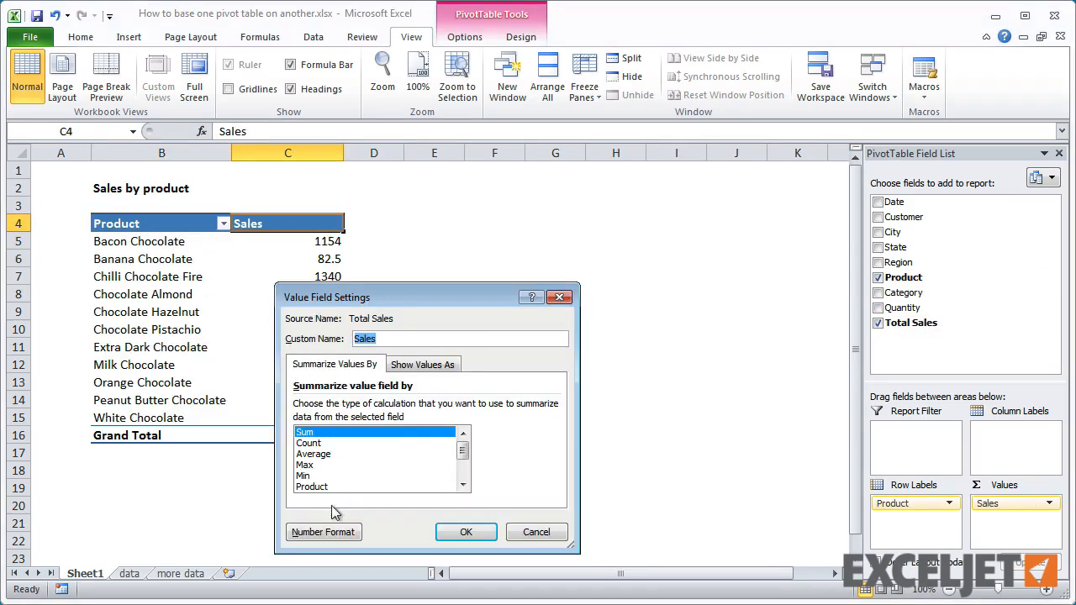
click(323, 532)
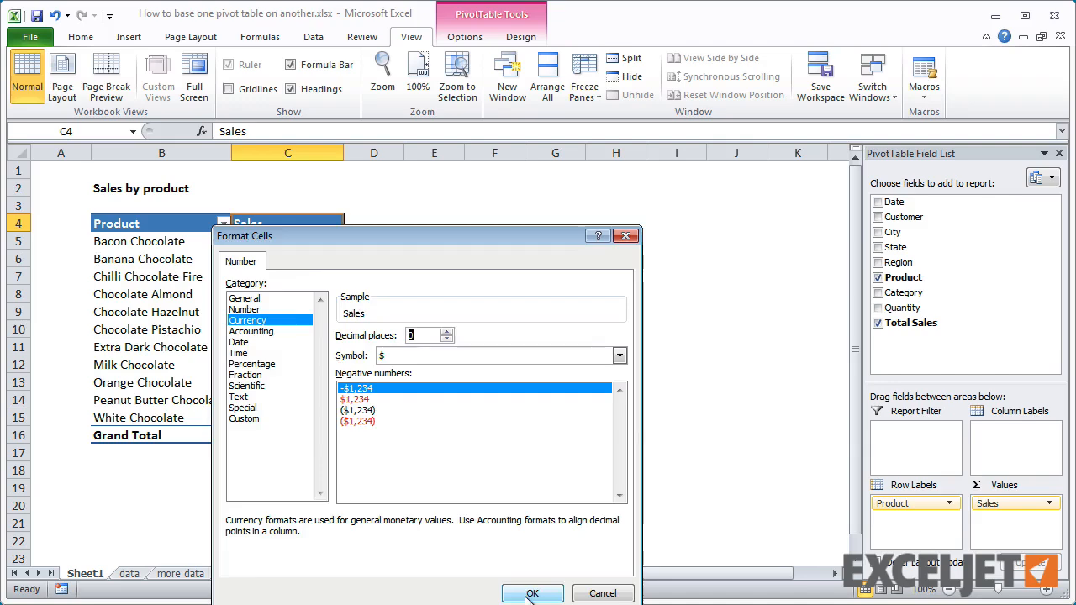
click(533, 592)
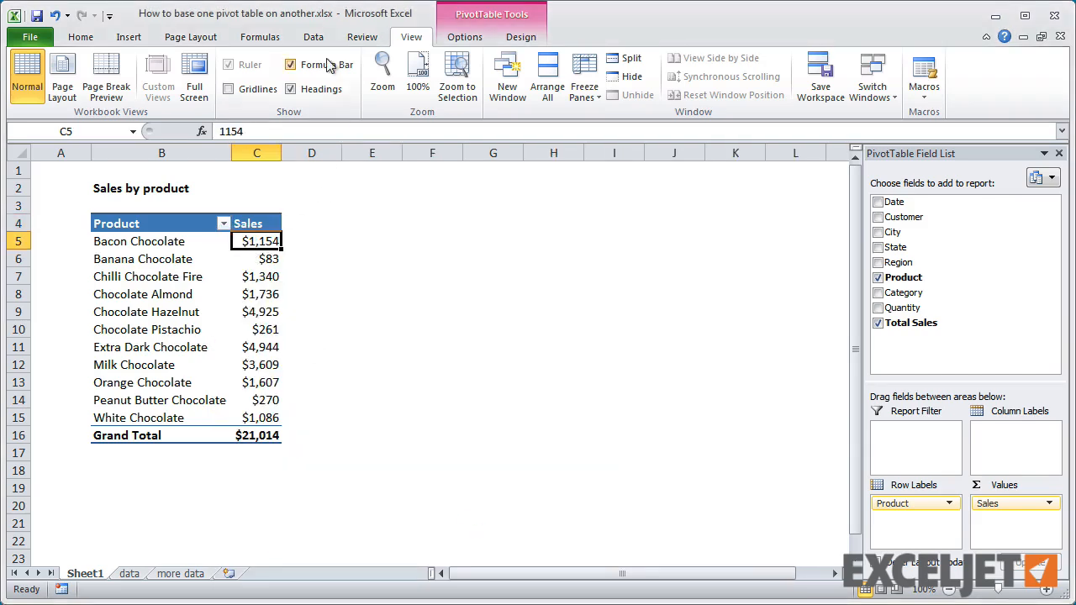
click(313, 36)
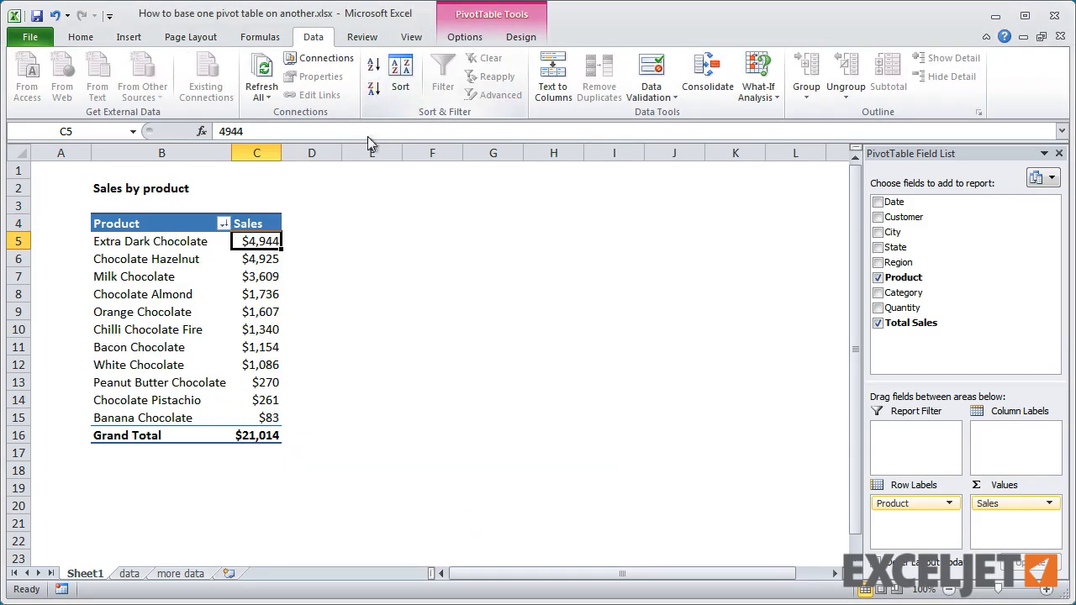
mouse_move(381, 289)
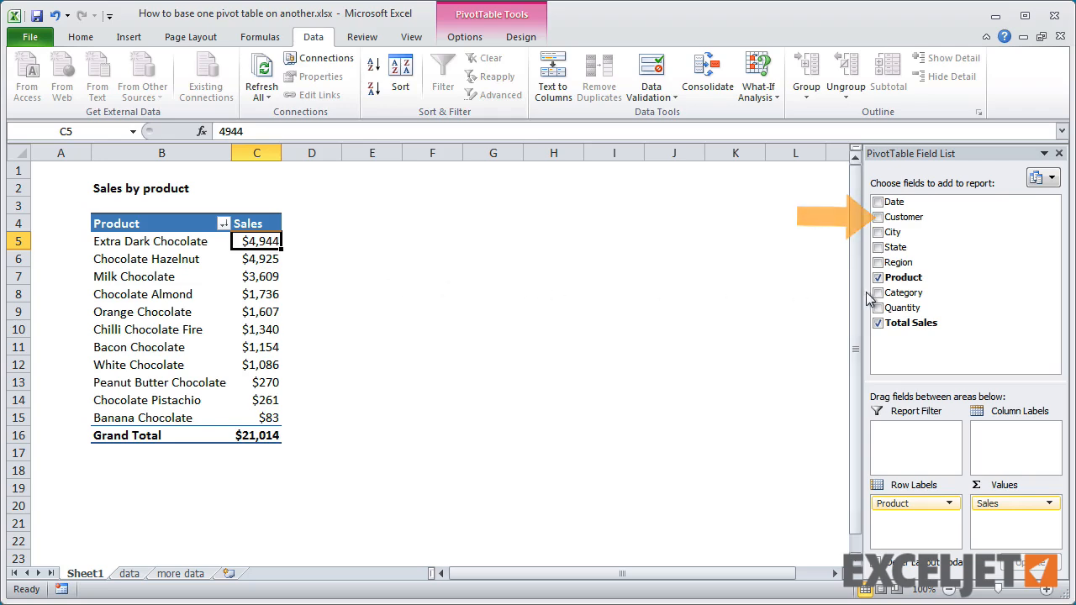
click(879, 278)
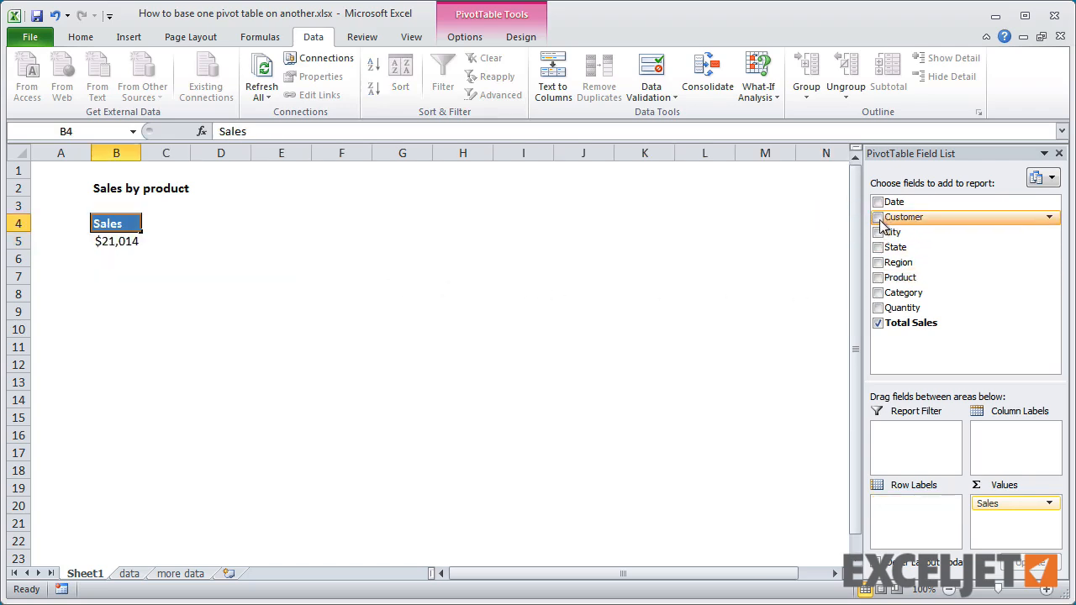
click(878, 217)
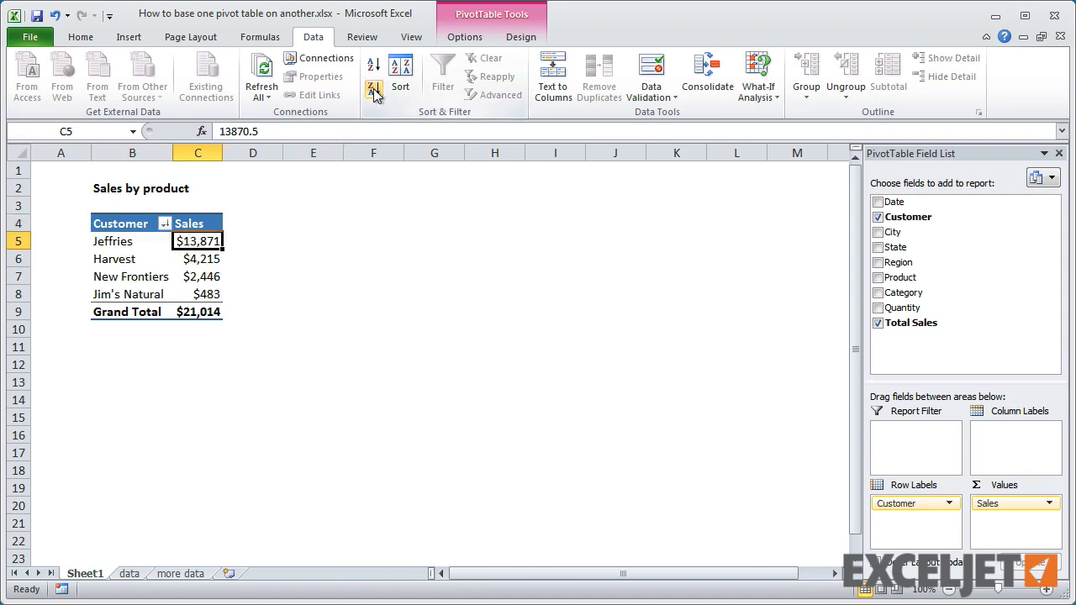
mouse_move(367, 259)
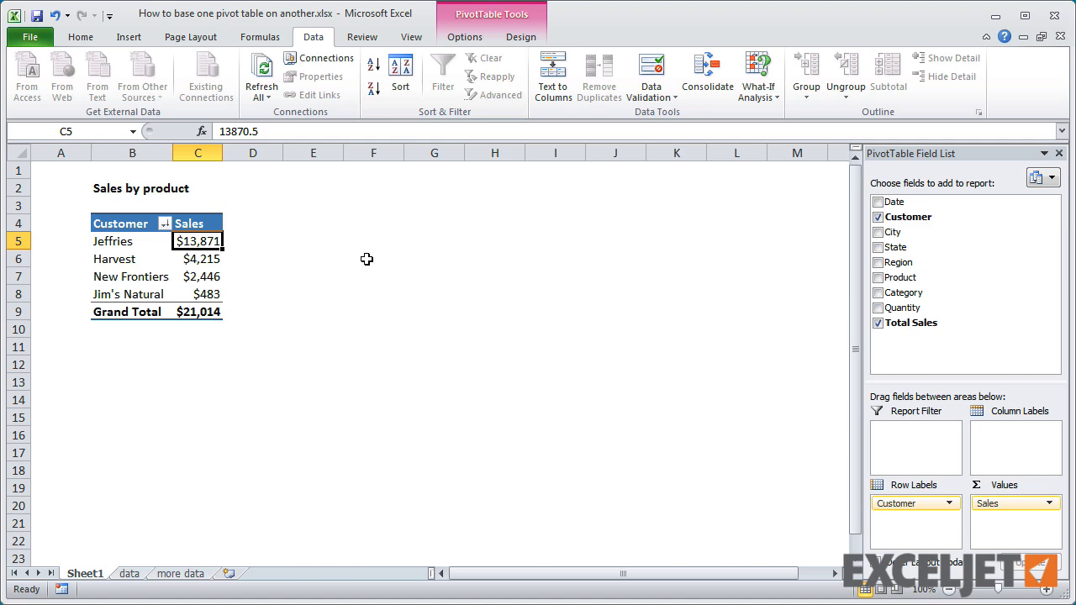
mouse_move(870, 236)
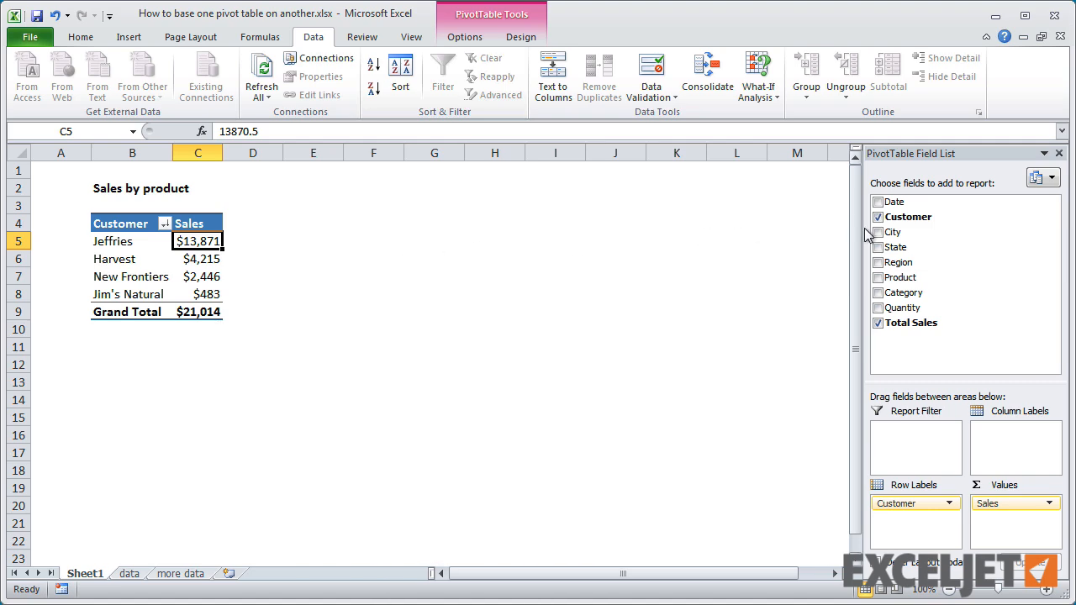
click(878, 217)
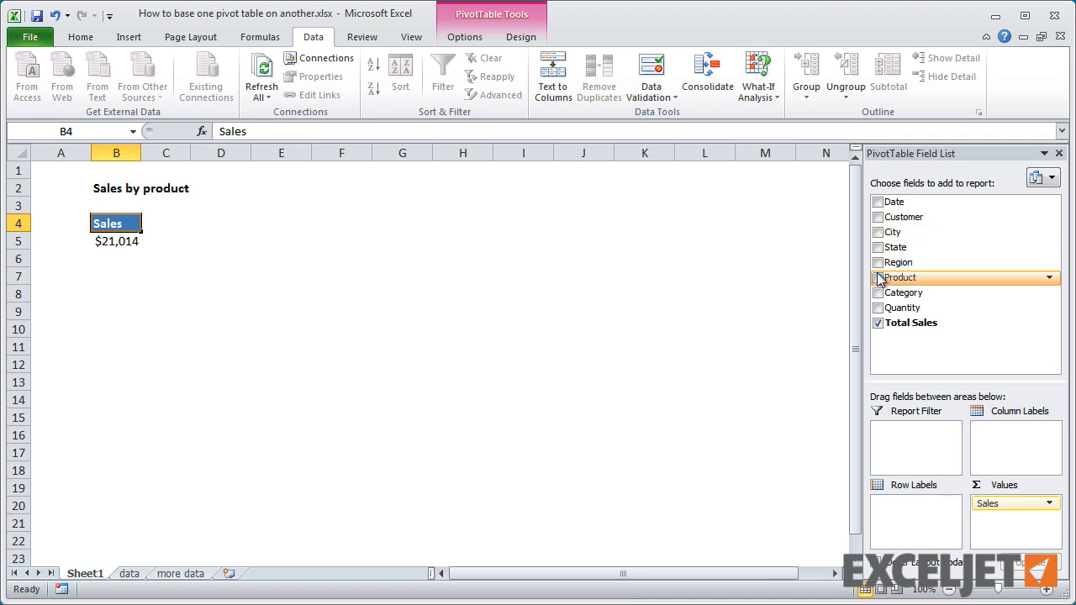
click(879, 278)
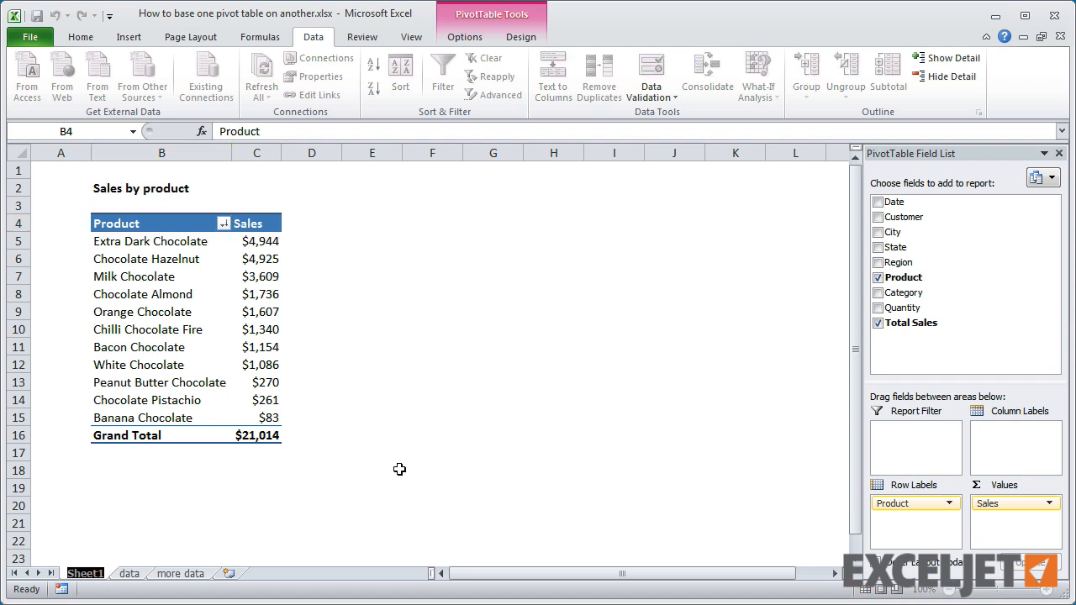
Step: Rename the pivot sheet 'Sales by product' and create a copy of it
double_click(85, 574)
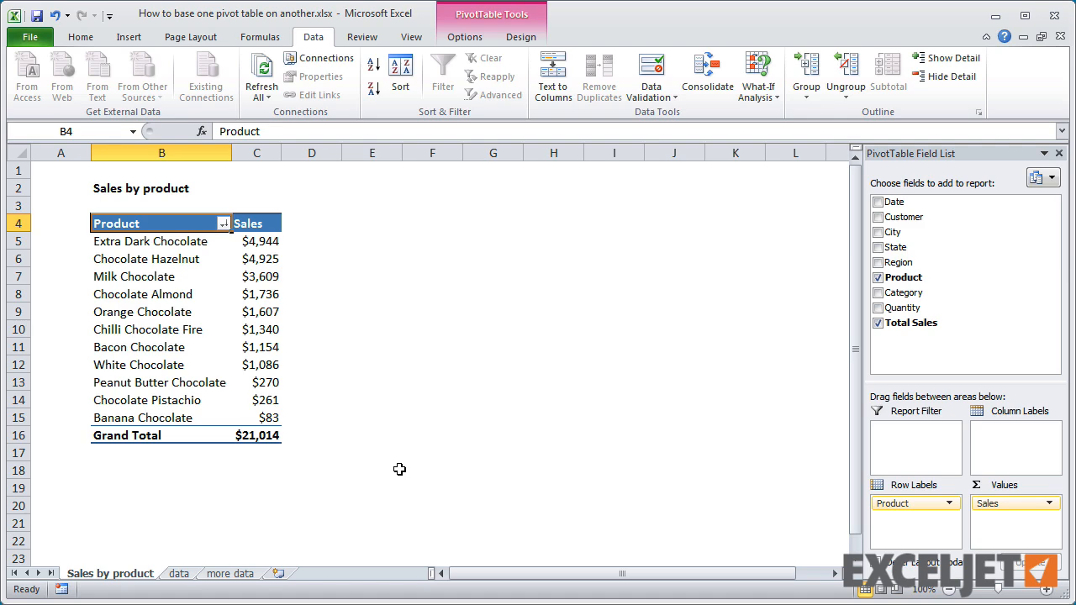
right_click(110, 573)
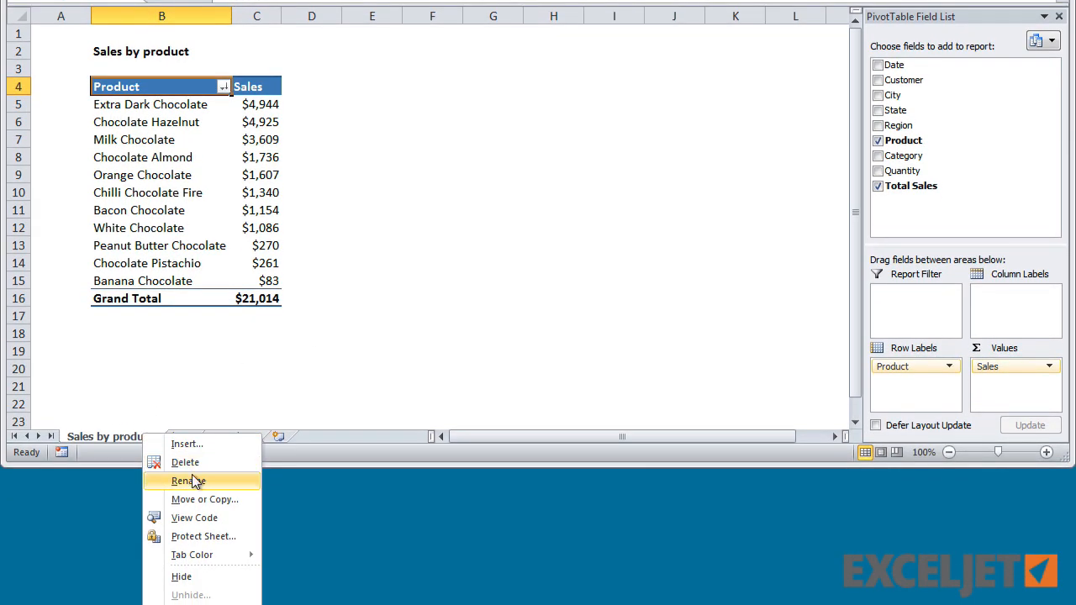
click(204, 499)
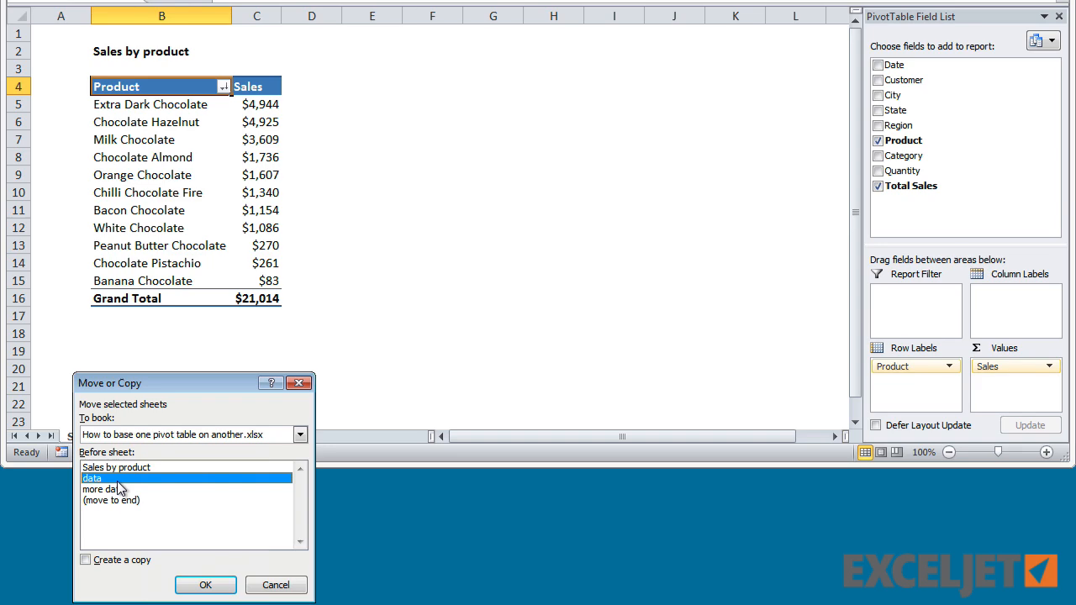
click(85, 559)
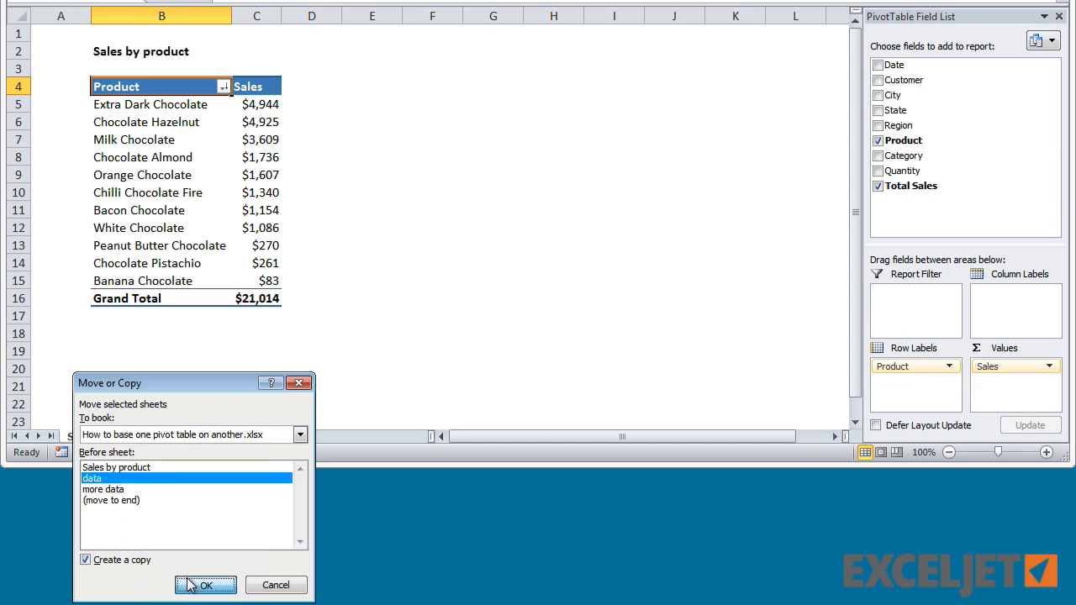
click(206, 586)
text(Sales by customer)
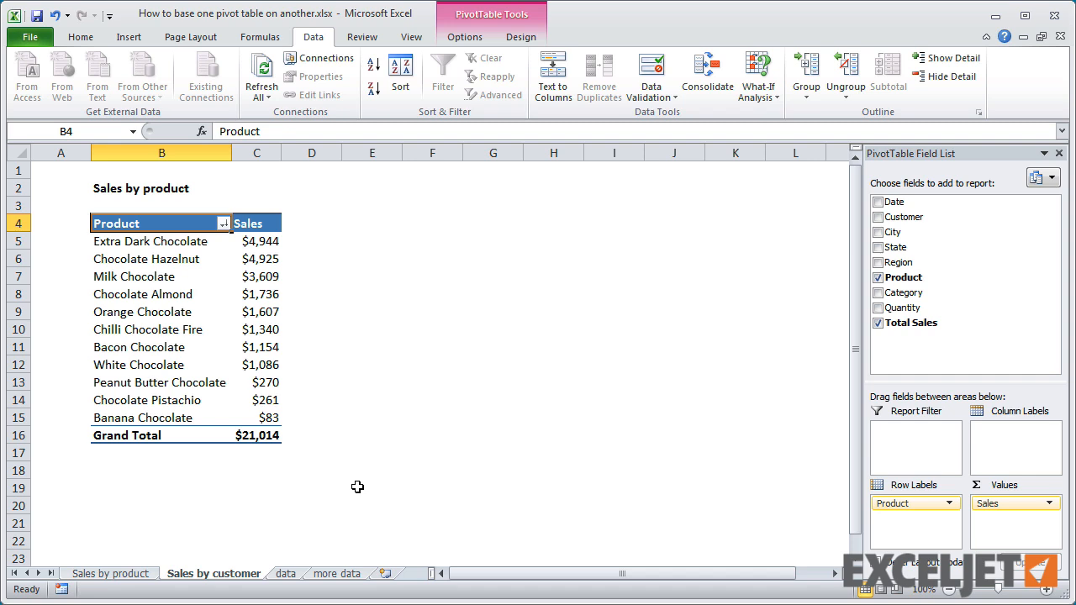
mouse_move(101, 187)
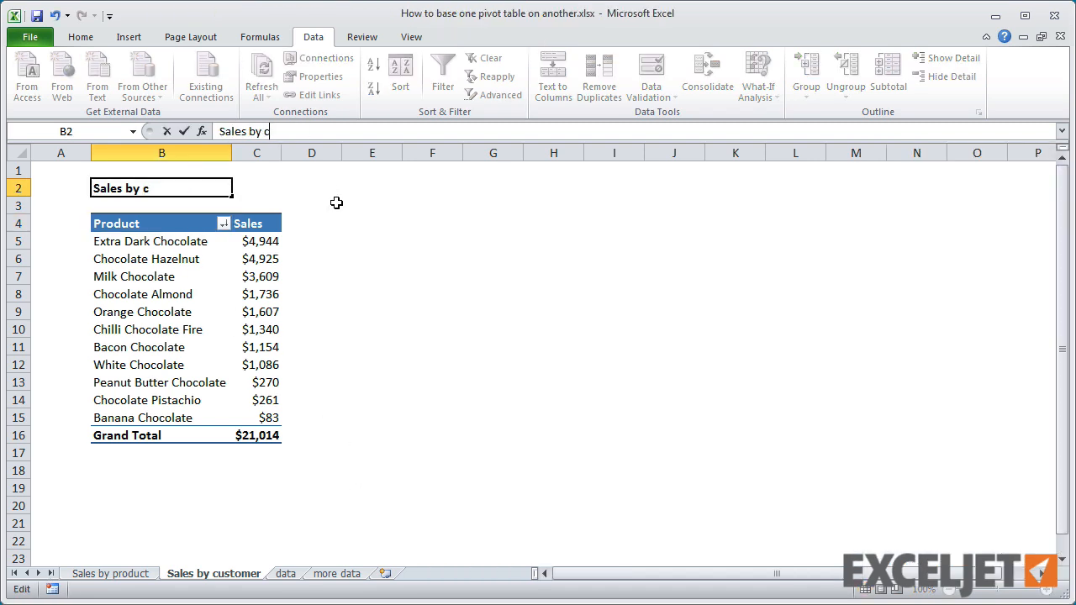
Step: Title the copy 'Sales by customer' and replace Product with Customer in the pivot rows
key(Return)
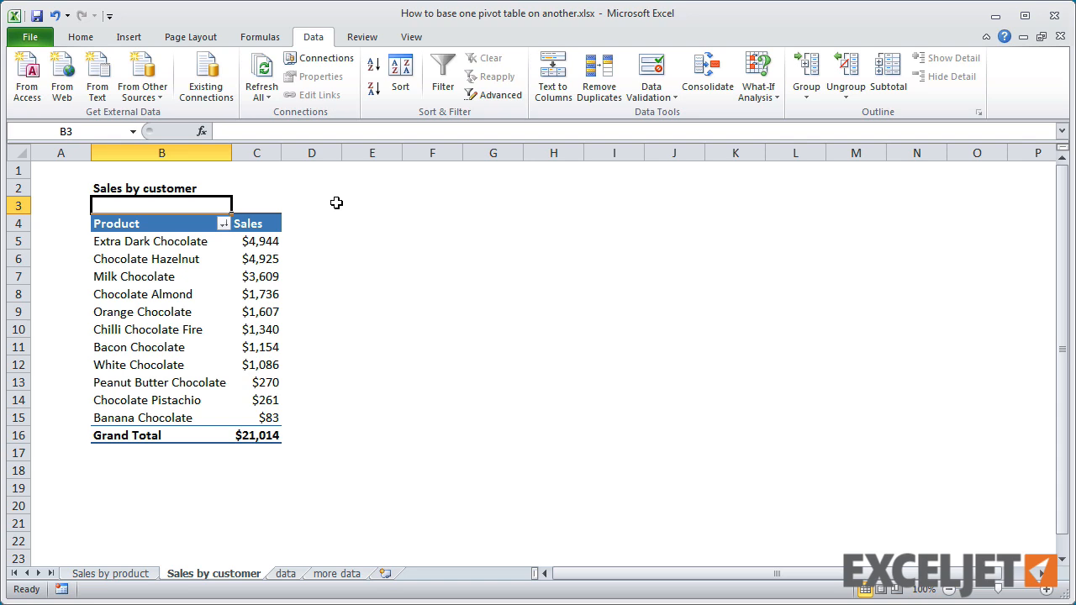
click(146, 259)
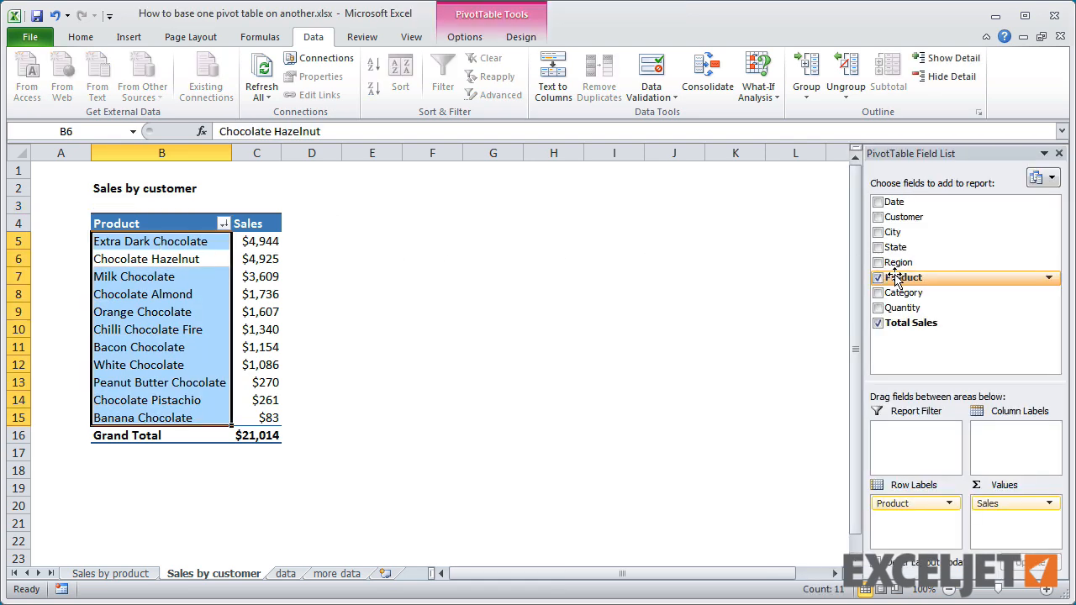
click(879, 278)
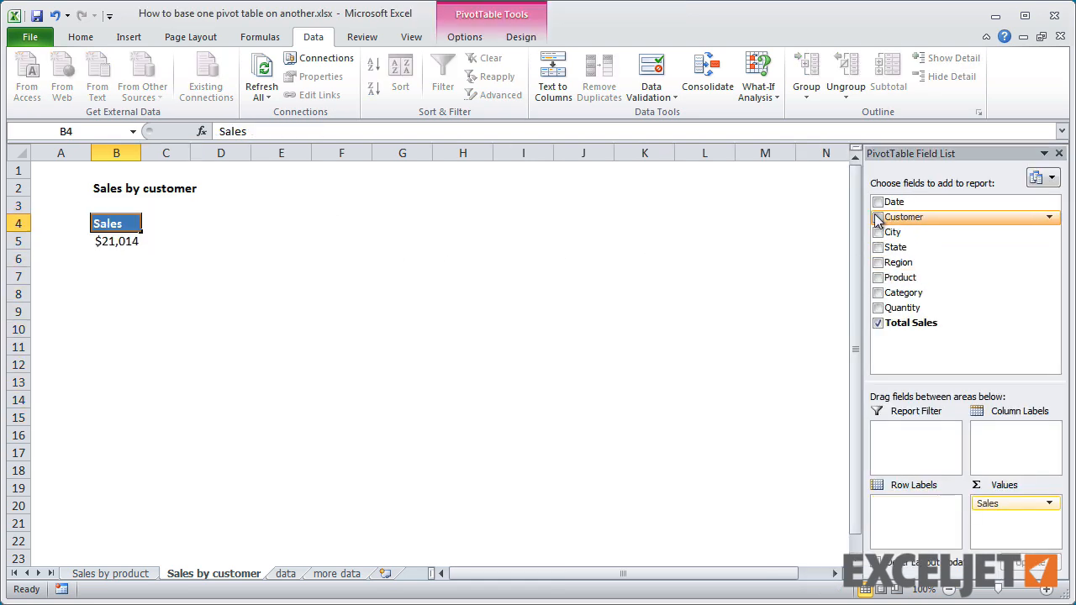
click(877, 217)
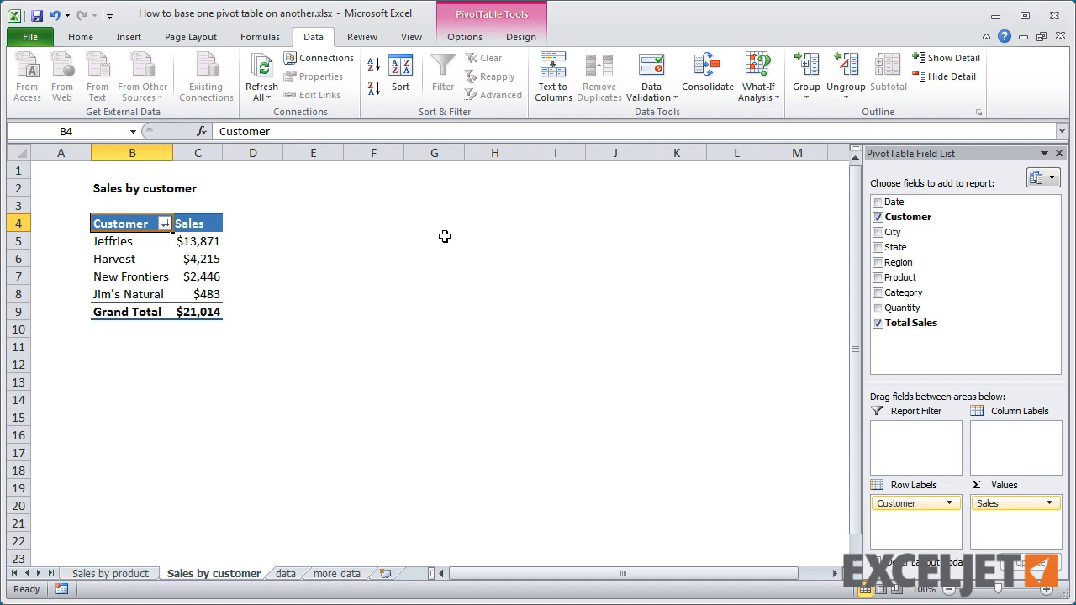
mouse_move(353, 578)
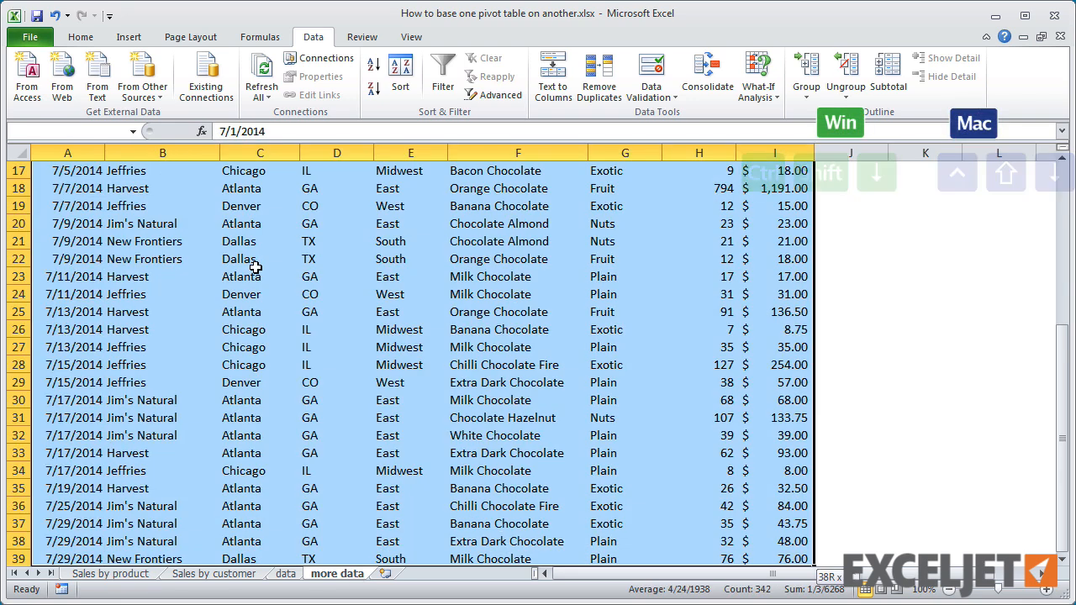
Step: Paste the copied July order rows below the existing orders on the data sheet
key(ctrl+c)
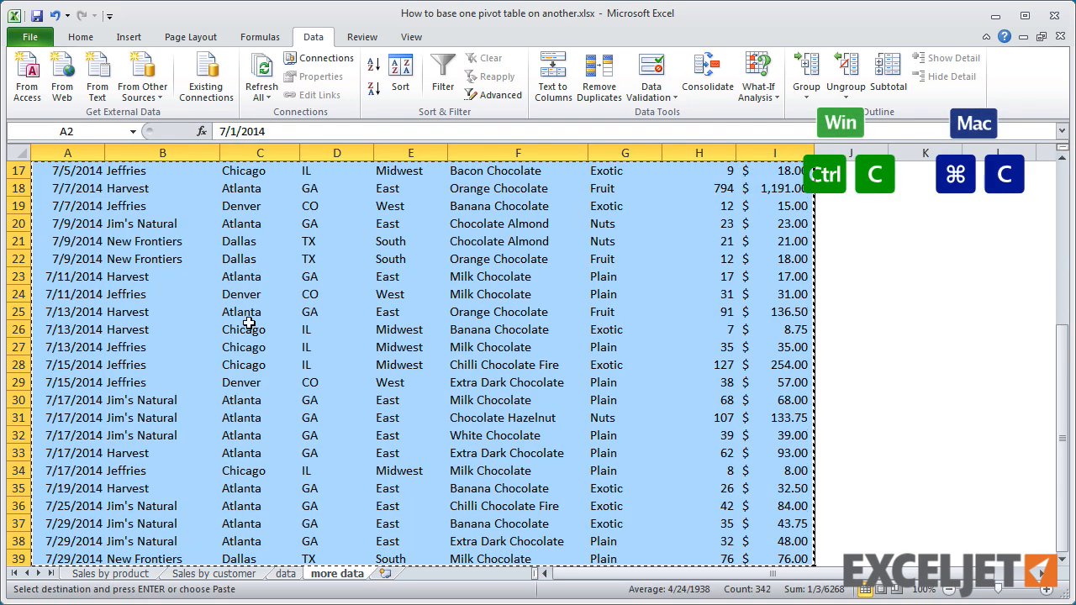
click(284, 574)
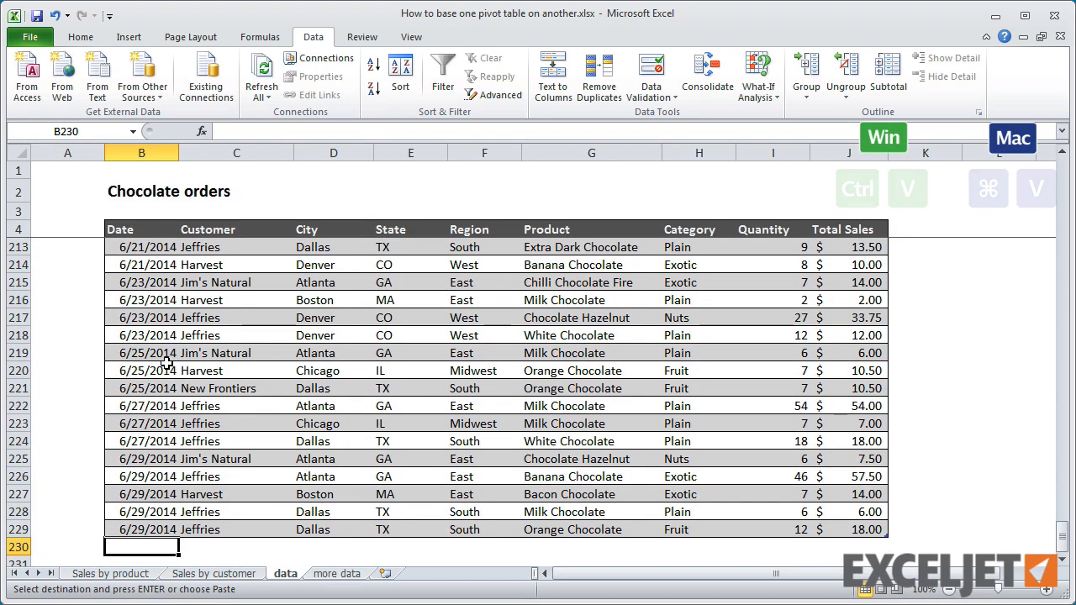
key(ctrl+v)
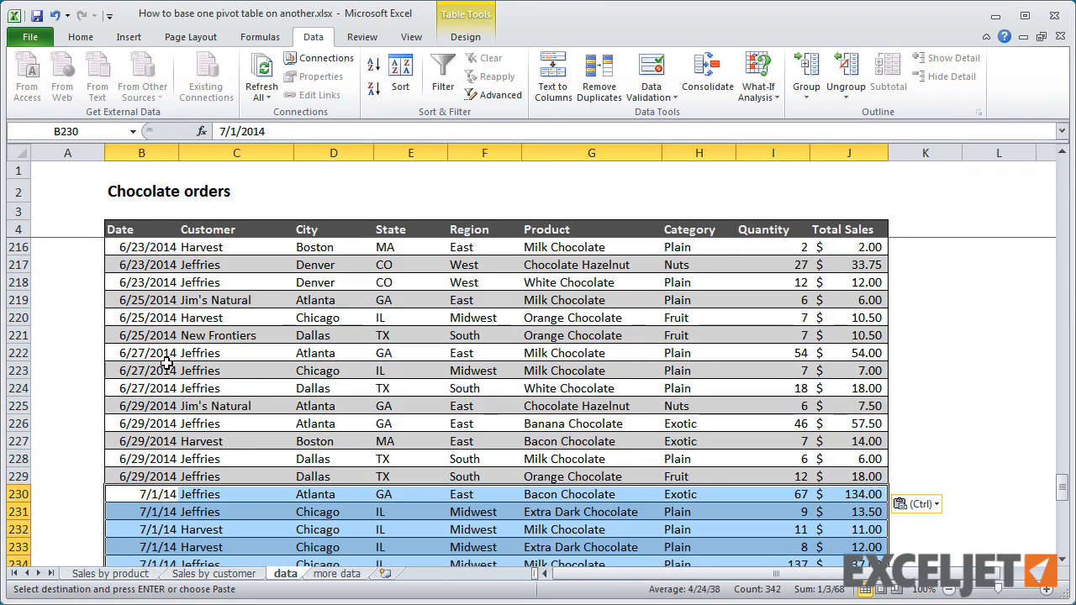
click(213, 573)
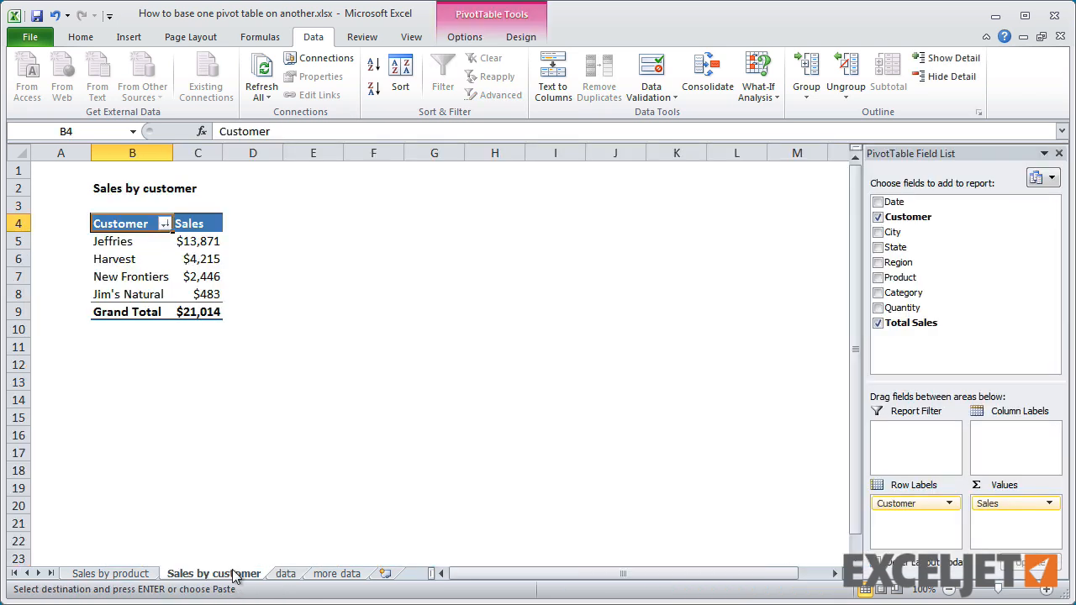
mouse_move(151, 508)
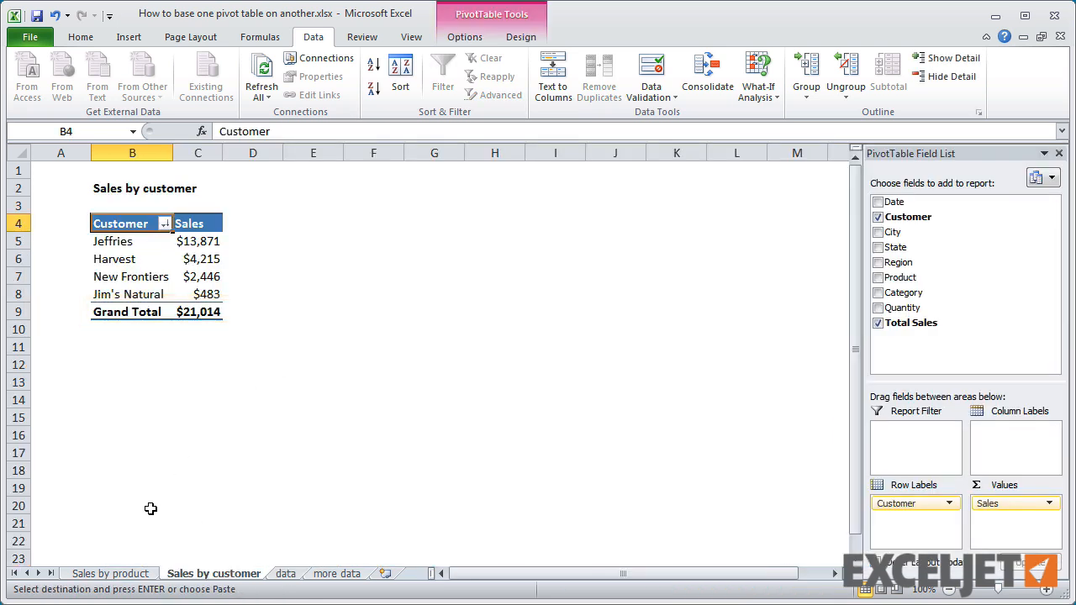
Step: Refresh the Sales by product pivot, then check the Sales by customer total of $24,454
click(109, 573)
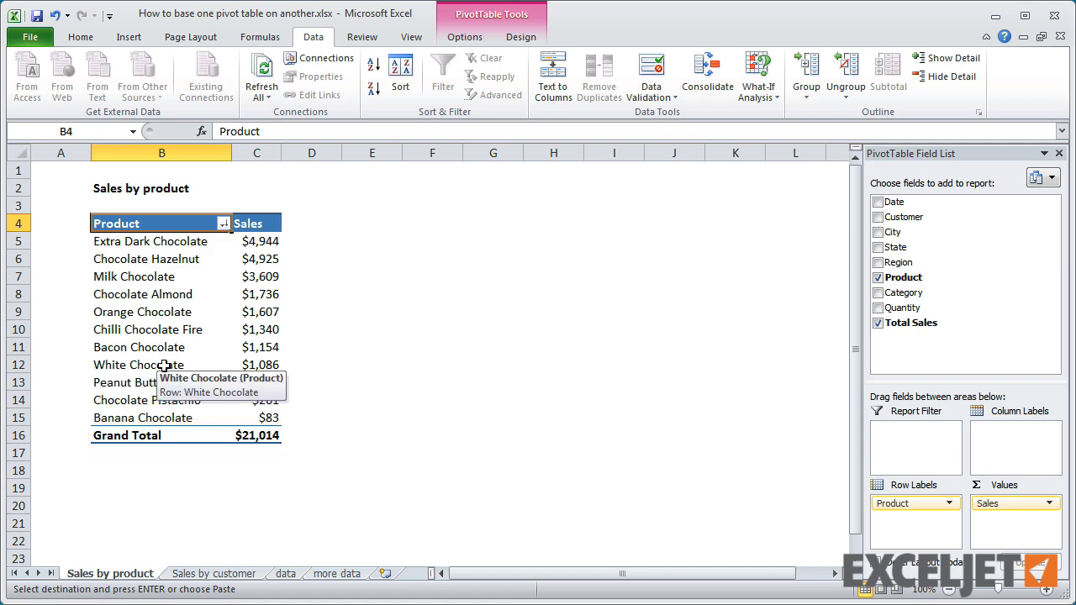
right_click(137, 364)
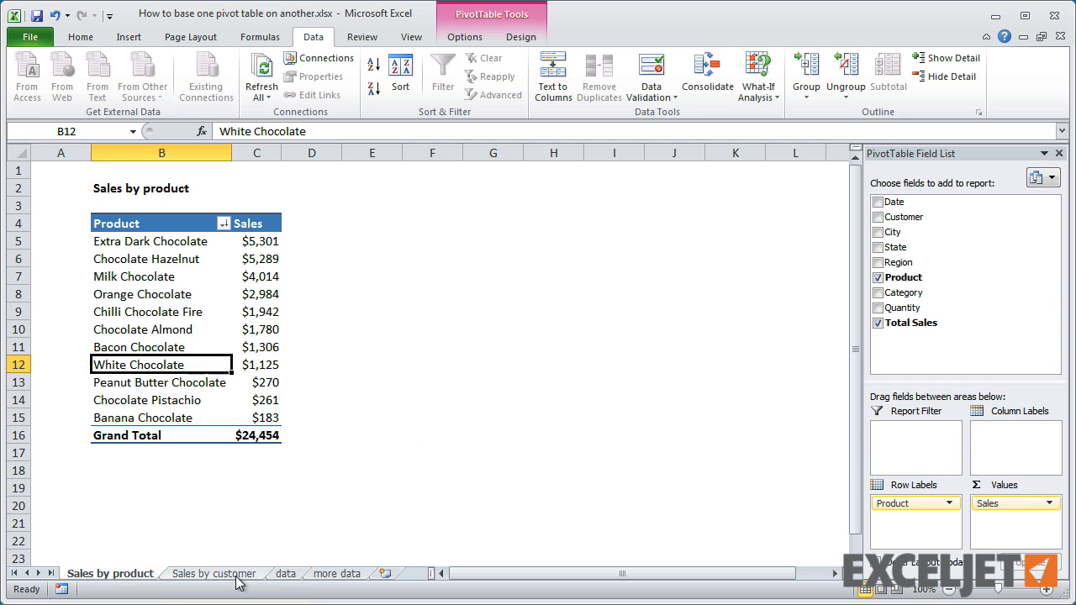
click(213, 574)
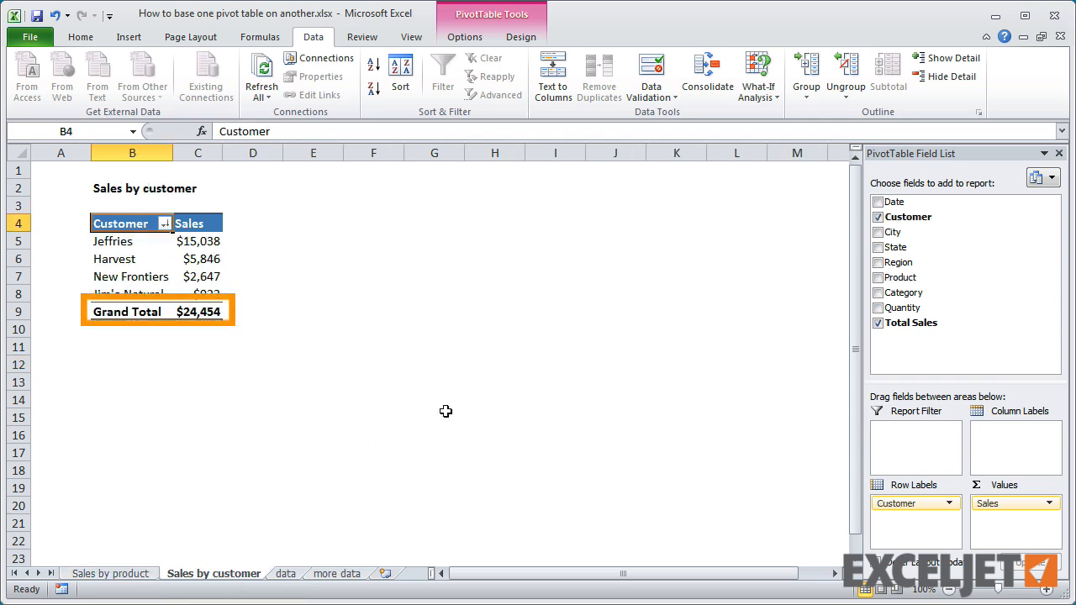